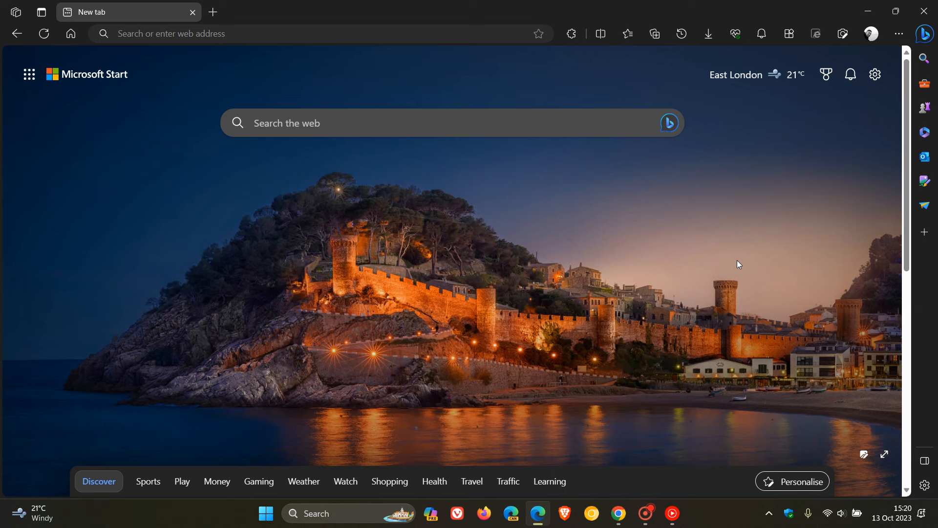
{"action": "mouse_move", "coordinate": [689, 261]}
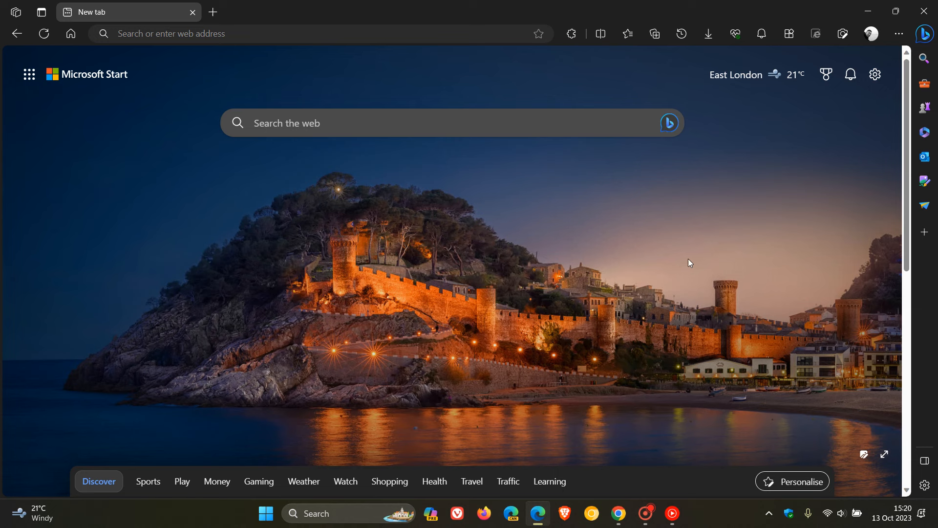
Briefly view Edge's favourites list, then switch to Chrome's new tab page
{"action": "left_click", "coordinate": [627, 33]}
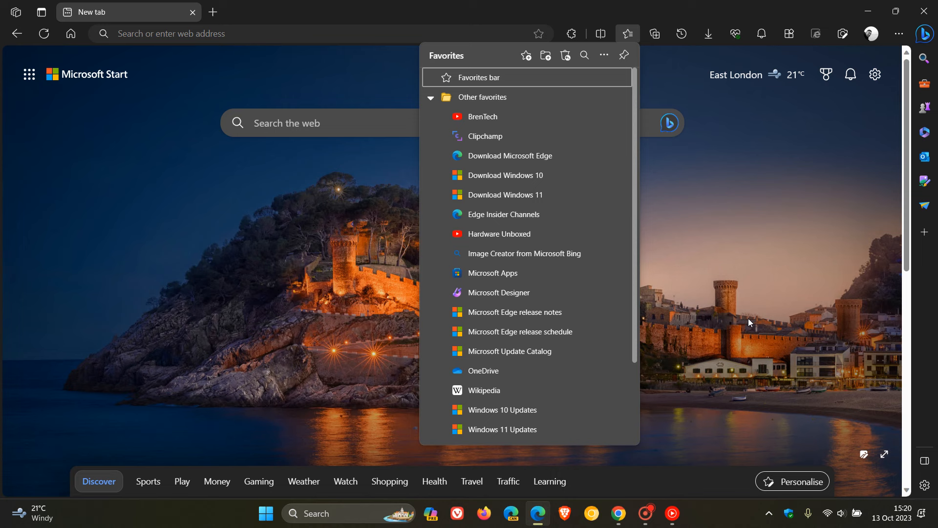
{"action": "left_click", "coordinate": [628, 34]}
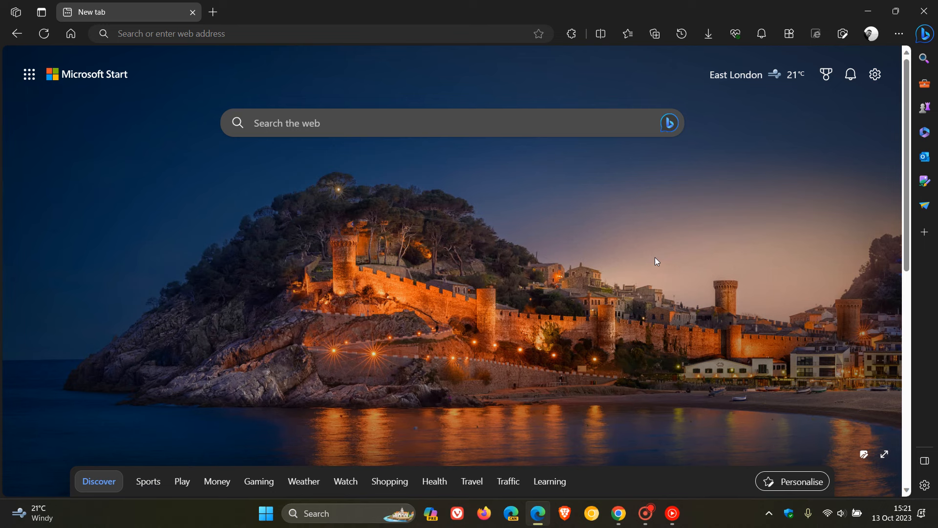
{"action": "mouse_move", "coordinate": [629, 265]}
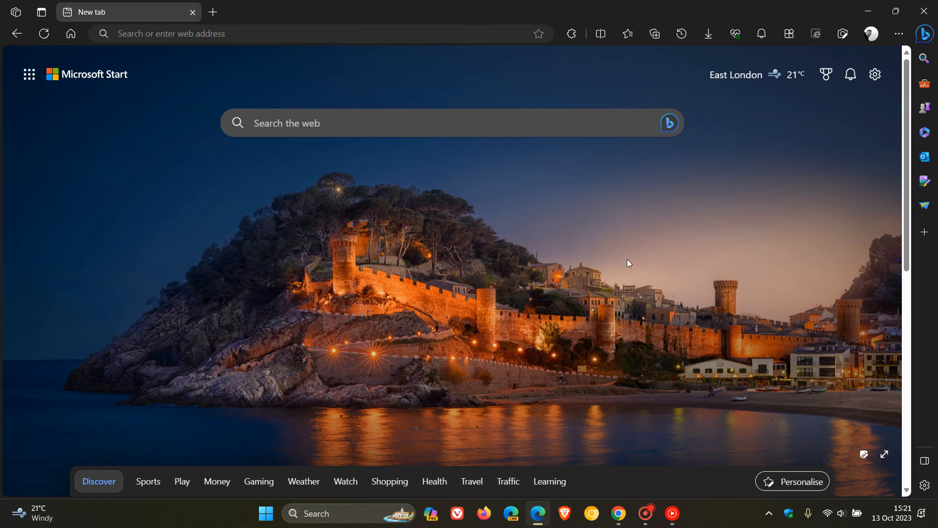
{"action": "mouse_move", "coordinate": [629, 263]}
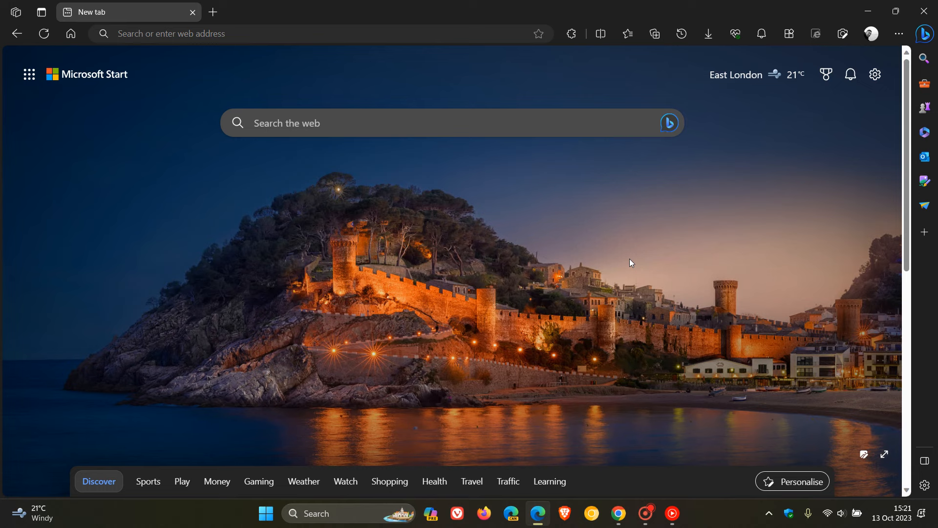
{"action": "mouse_move", "coordinate": [629, 387]}
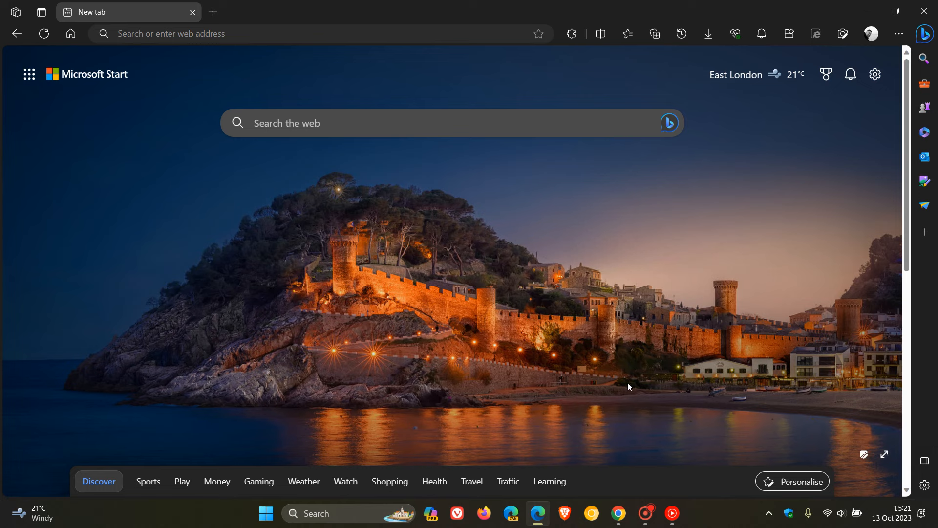
{"action": "left_click", "coordinate": [618, 514]}
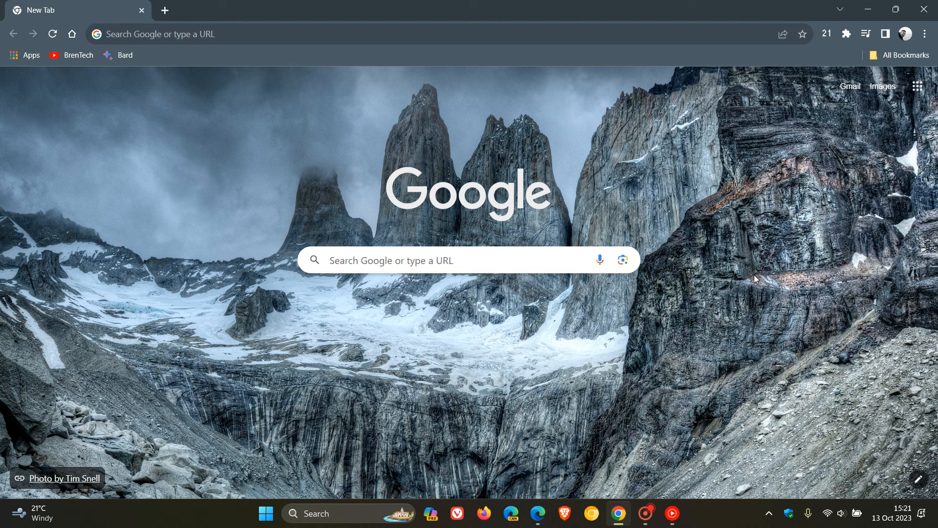
{"action": "mouse_move", "coordinate": [775, 233]}
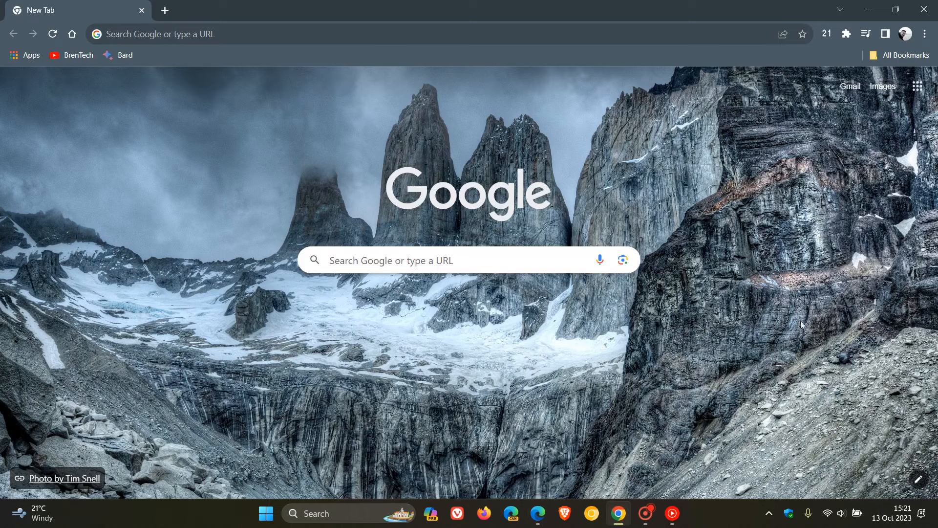
{"action": "mouse_move", "coordinate": [783, 297]}
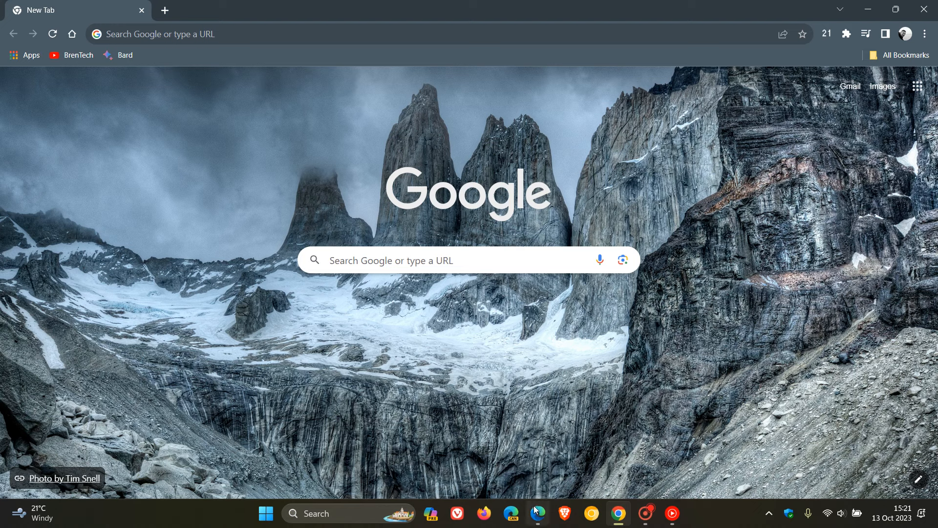
Bring Edge back to the front on its coastal castle new tab page
{"action": "left_click", "coordinate": [536, 512]}
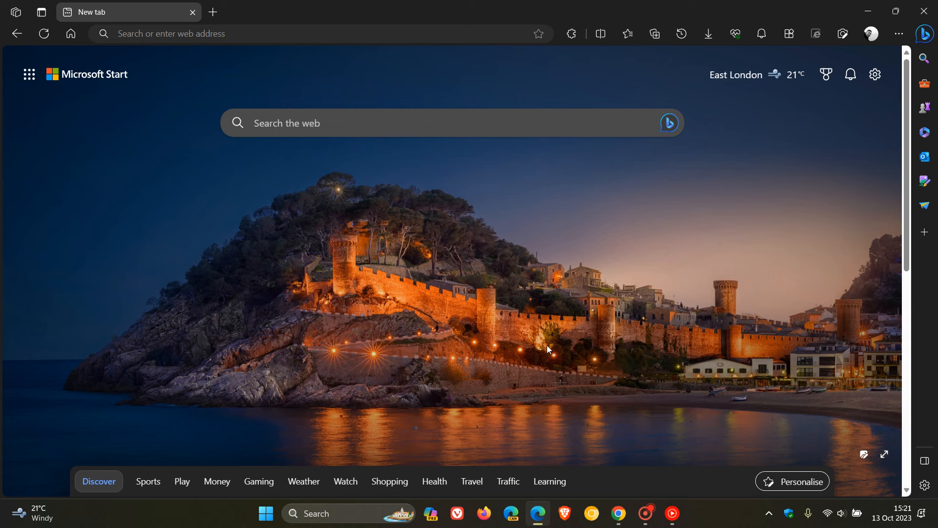
{"action": "mouse_move", "coordinate": [624, 238]}
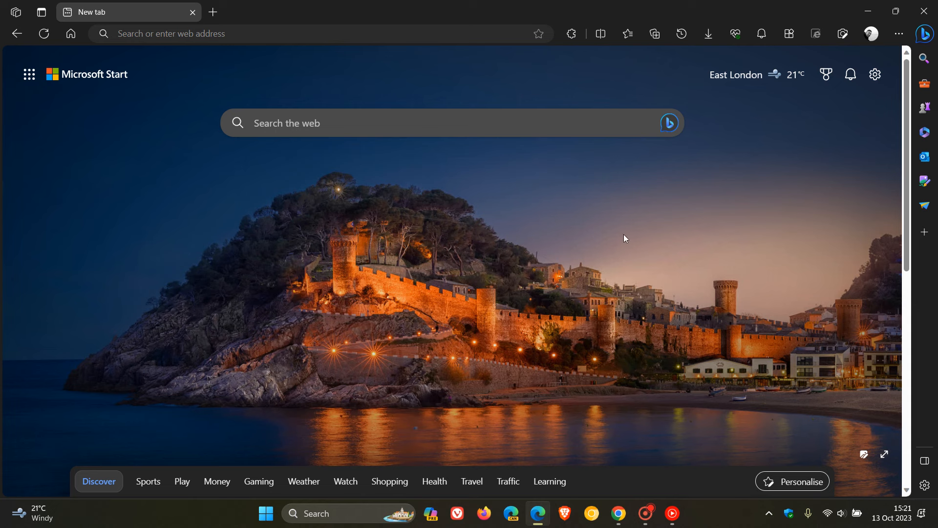
{"action": "mouse_move", "coordinate": [628, 237]}
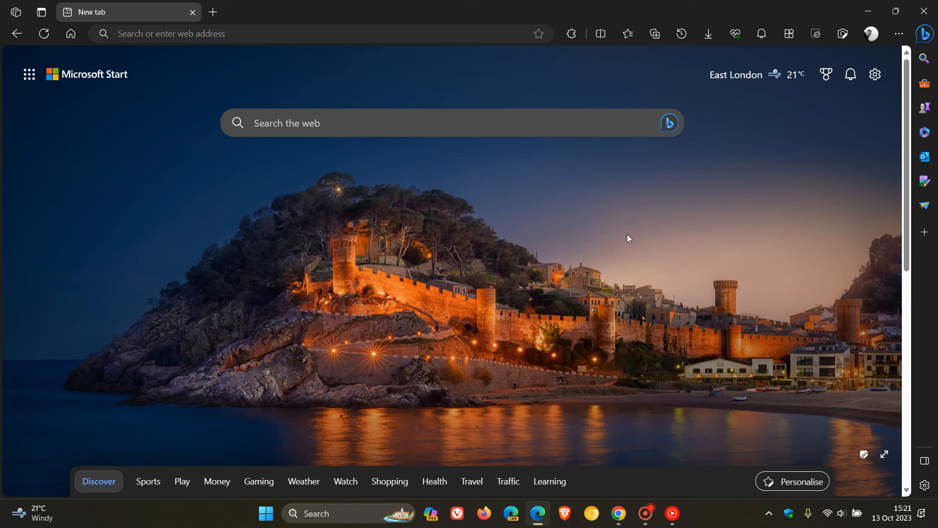
{"action": "mouse_move", "coordinate": [304, 256]}
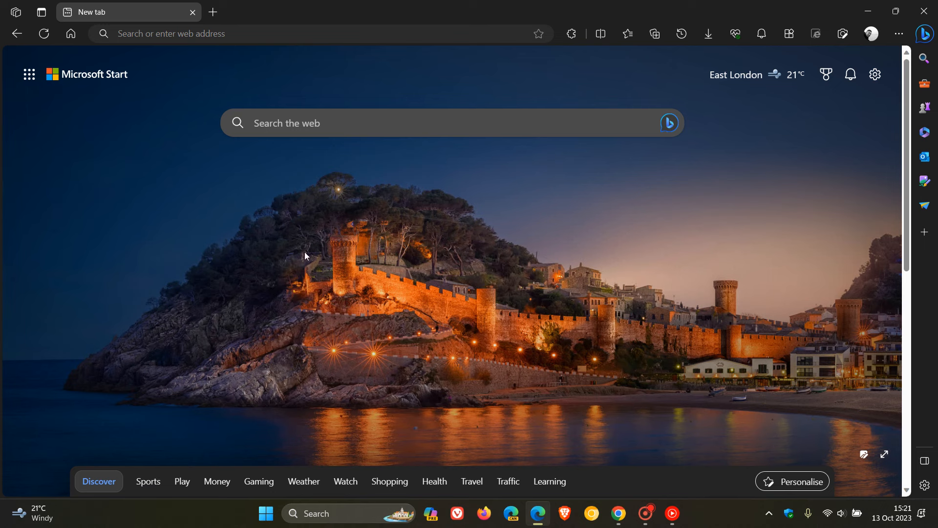
{"action": "mouse_move", "coordinate": [607, 245]}
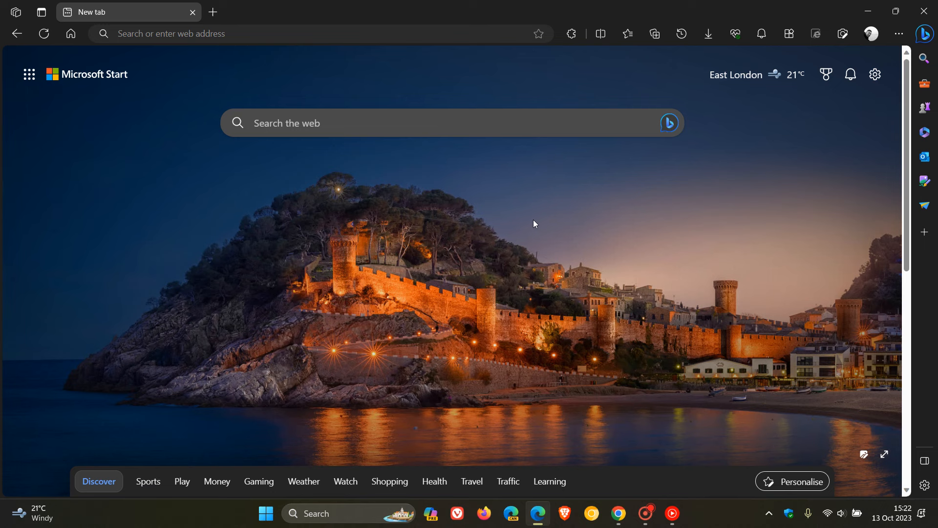
{"action": "mouse_move", "coordinate": [607, 223]}
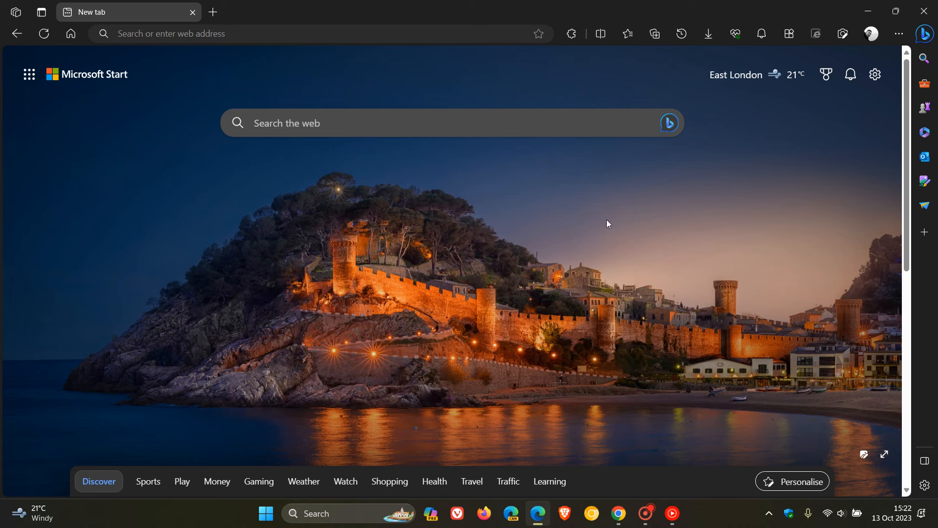
{"action": "mouse_move", "coordinate": [639, 298]}
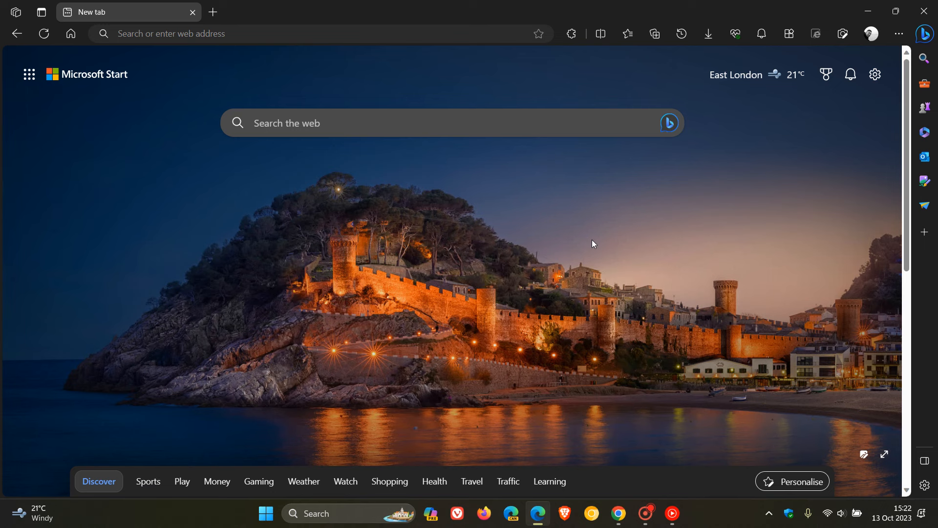
{"action": "mouse_move", "coordinate": [632, 254]}
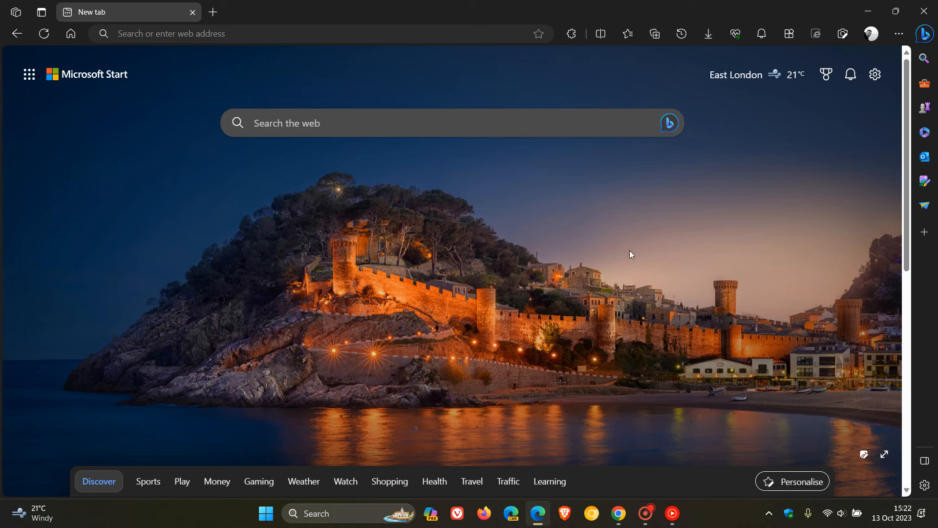
{"action": "mouse_move", "coordinate": [763, 216]}
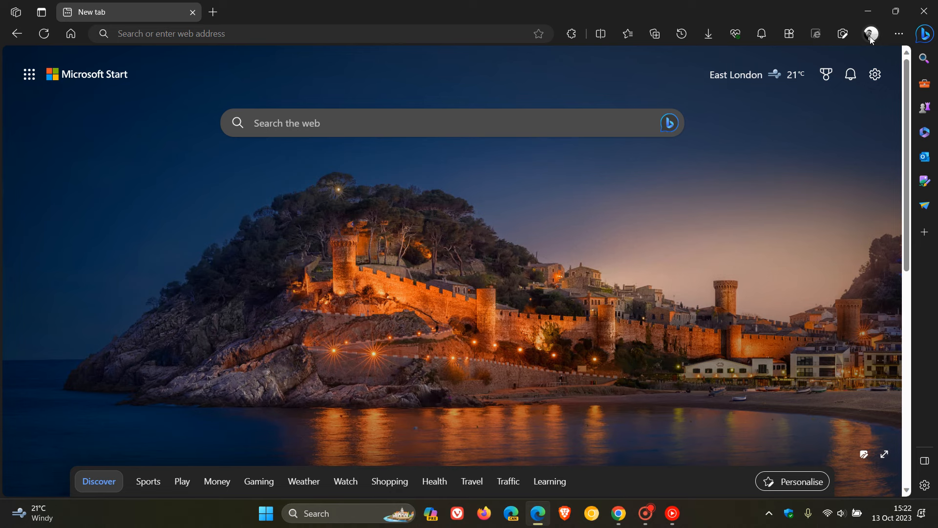
Go from the profile avatar's settings to the Import browser data page
{"action": "left_click", "coordinate": [869, 34]}
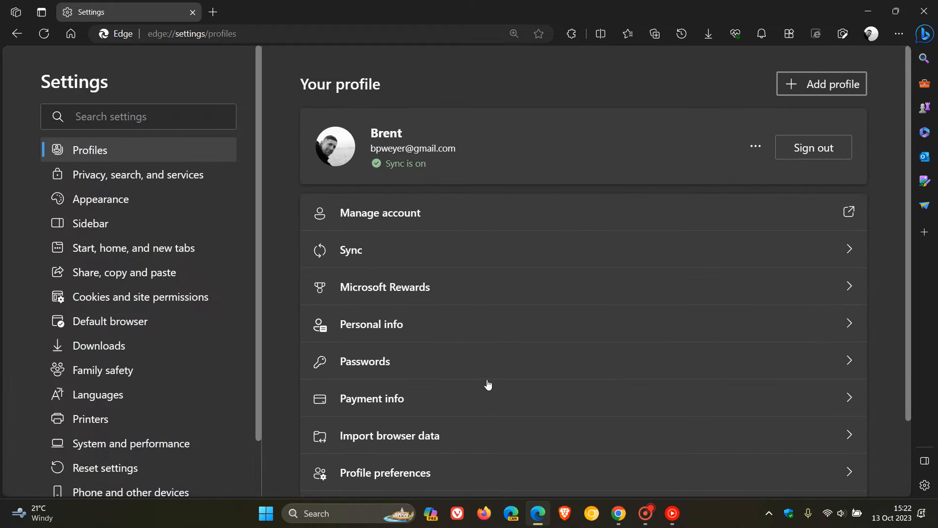
{"action": "left_click", "coordinate": [389, 434]}
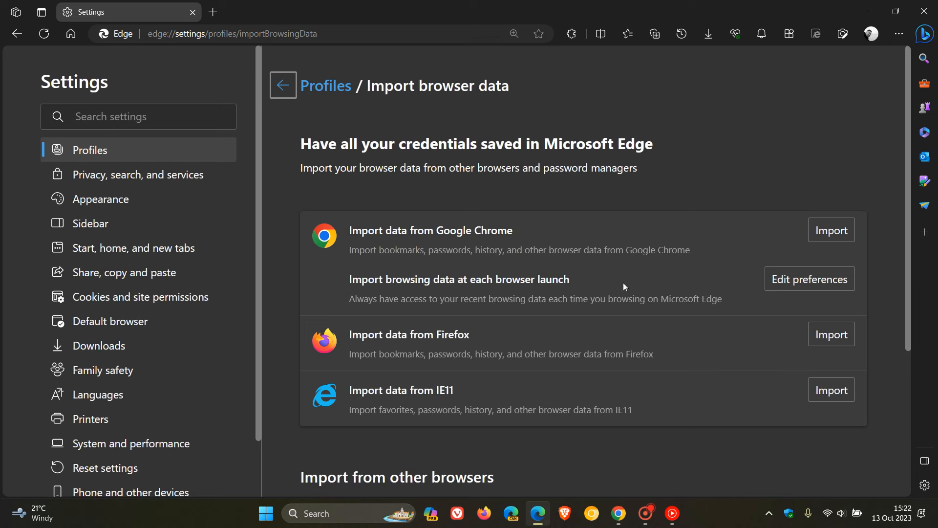
{"action": "mouse_move", "coordinate": [619, 285]}
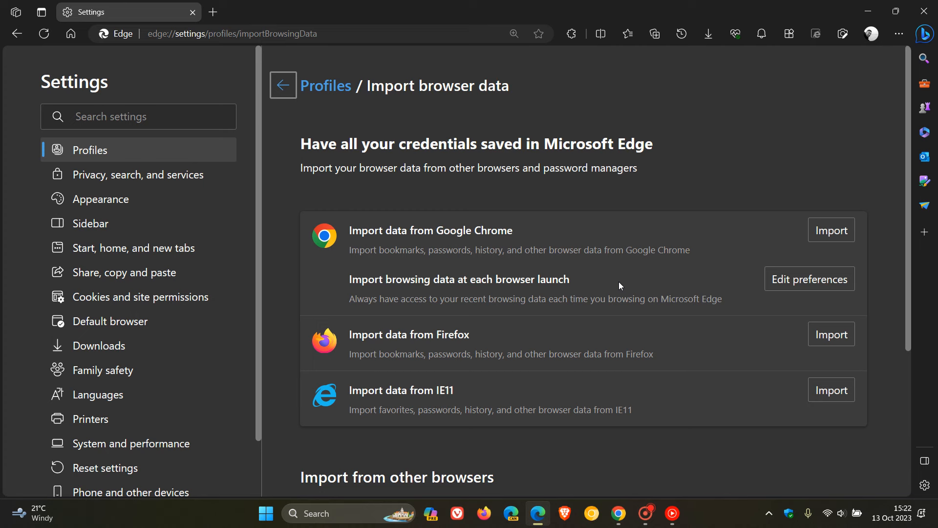
{"action": "mouse_move", "coordinate": [399, 317]}
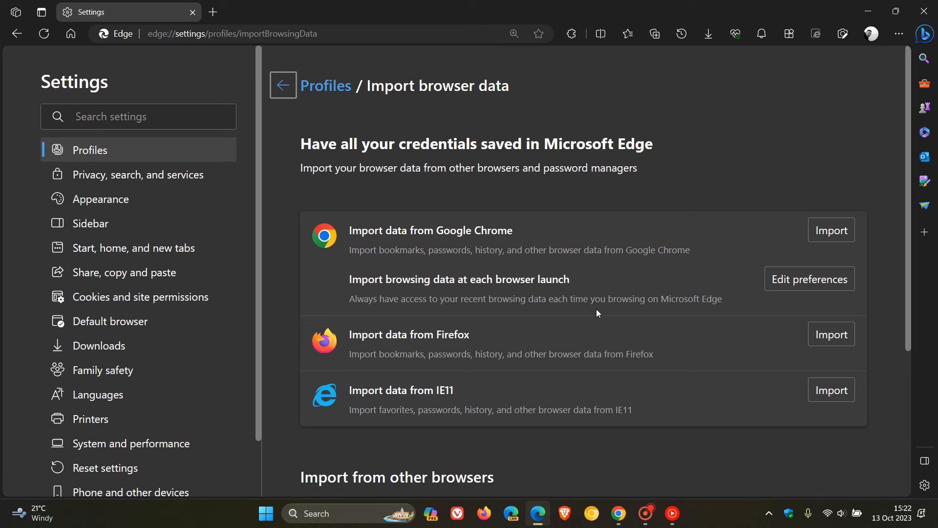
{"action": "mouse_move", "coordinate": [603, 313]}
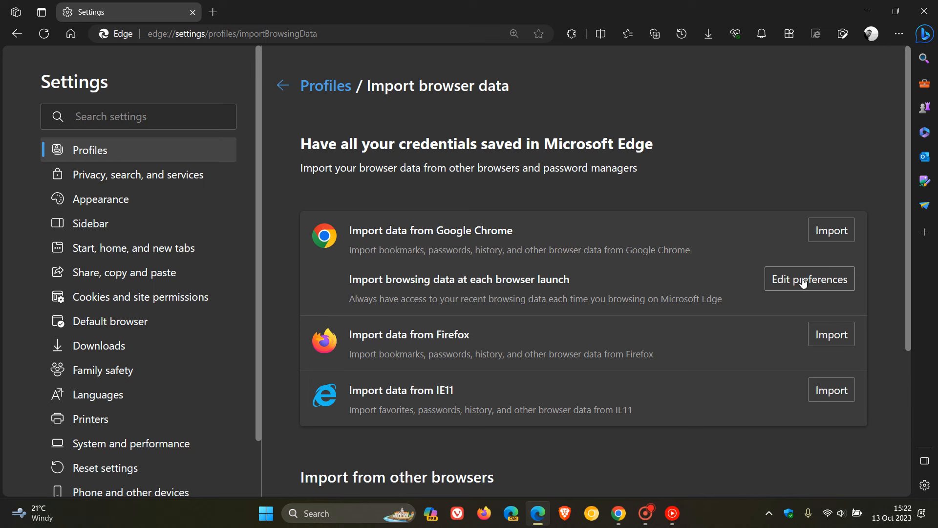
Edit preferences for 'Import browsing data at each browser launch' from Google Chrome
{"action": "left_click", "coordinate": [809, 279]}
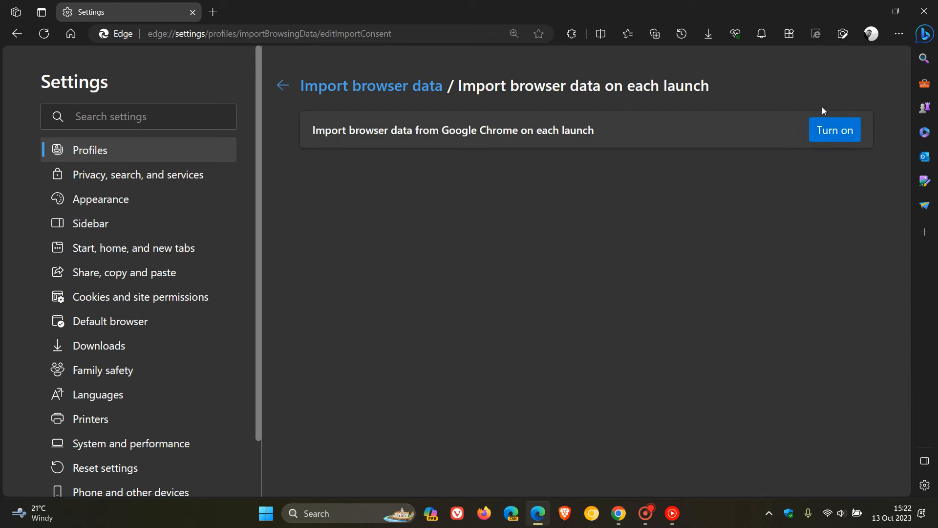
{"action": "mouse_move", "coordinate": [823, 156]}
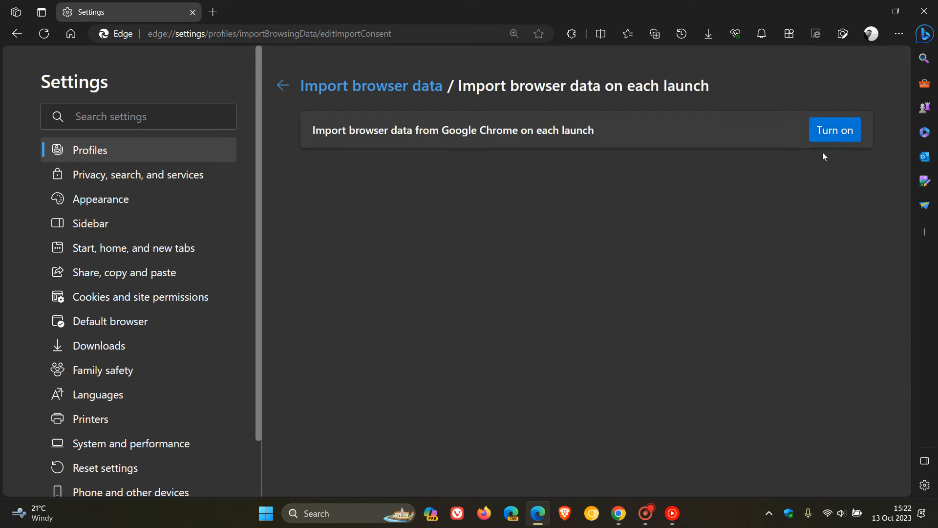
{"action": "mouse_move", "coordinate": [800, 188]}
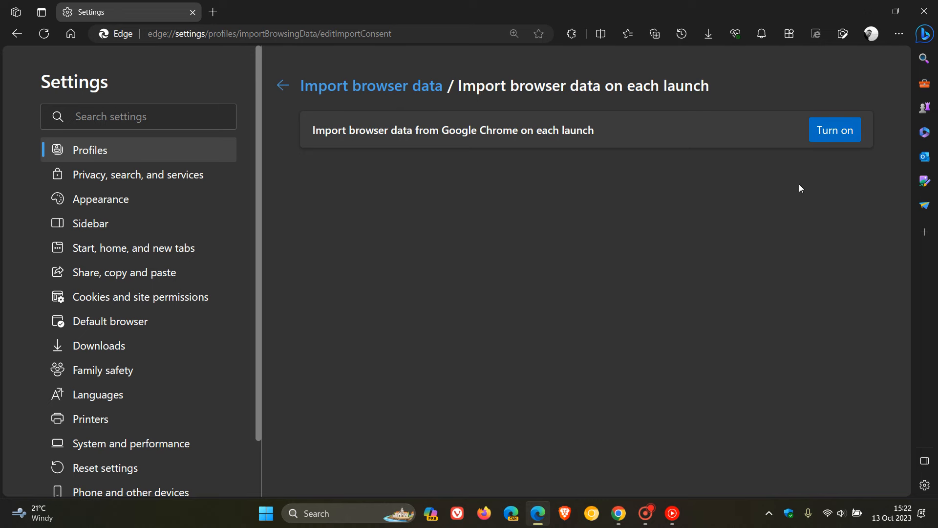
{"action": "mouse_move", "coordinate": [814, 120]}
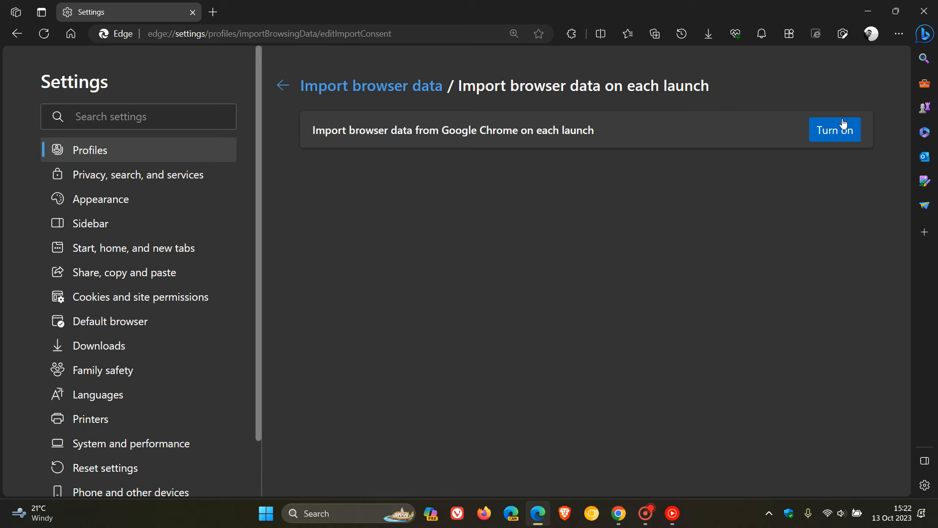
{"action": "mouse_move", "coordinate": [807, 121]}
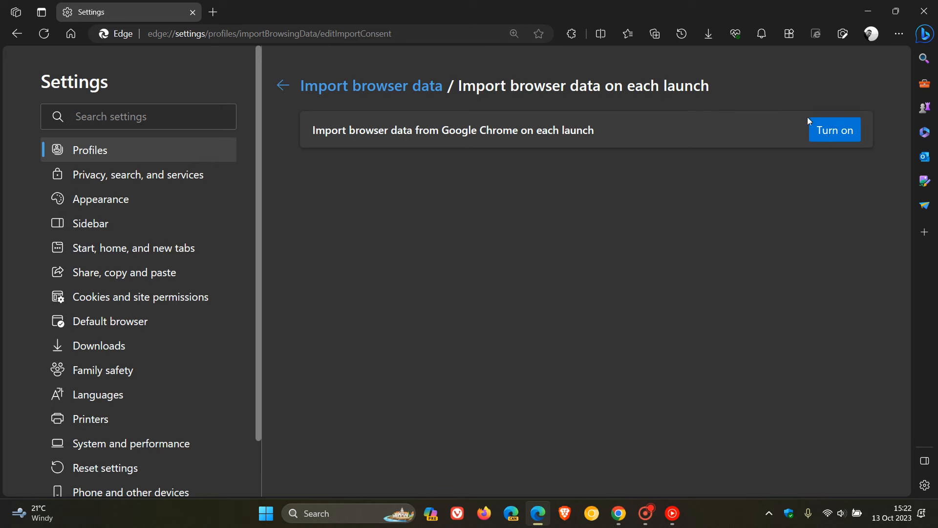
{"action": "mouse_move", "coordinate": [791, 264]}
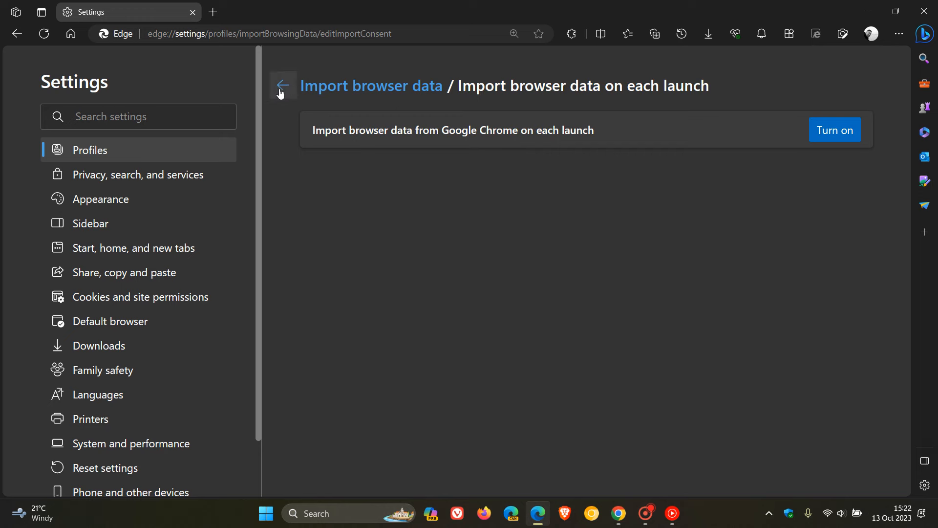
Go back to Import browser data, then open a Microsoft Start tab
{"action": "left_click", "coordinate": [282, 85]}
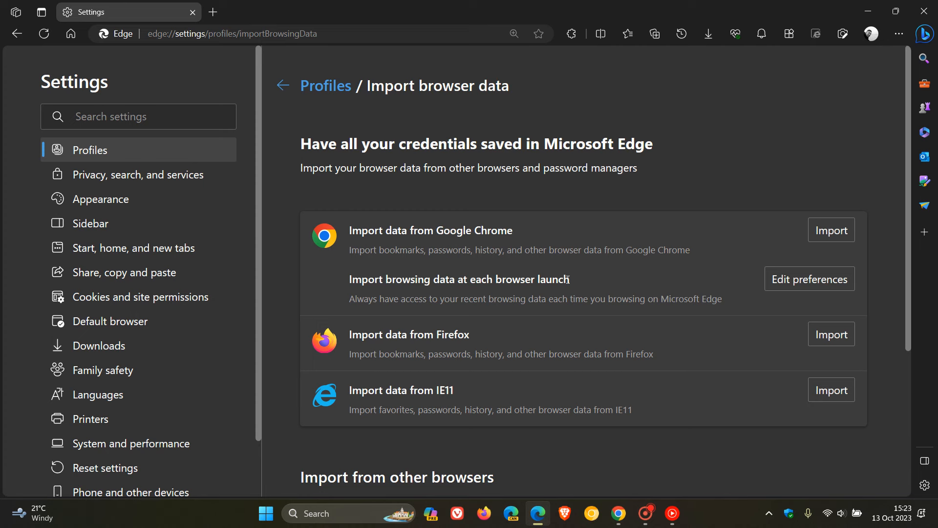
{"action": "mouse_move", "coordinate": [328, 230]}
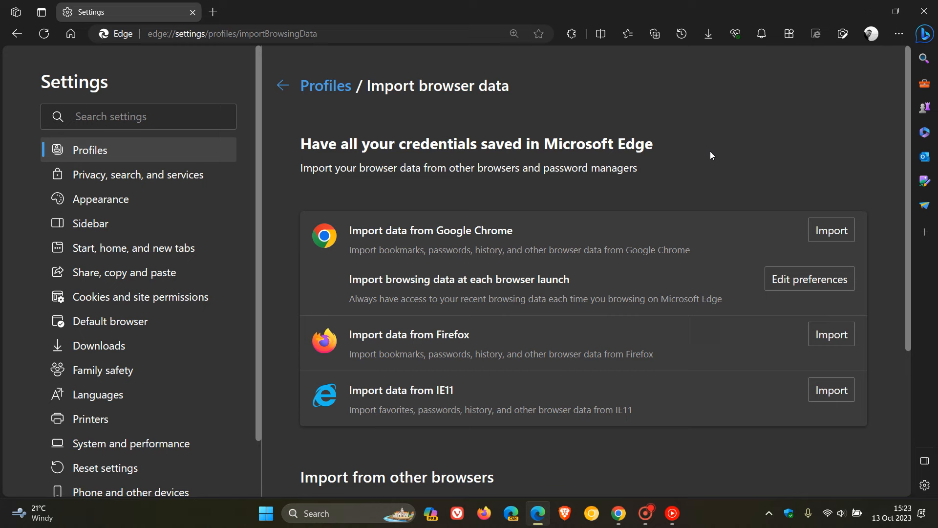
{"action": "mouse_move", "coordinate": [736, 149]}
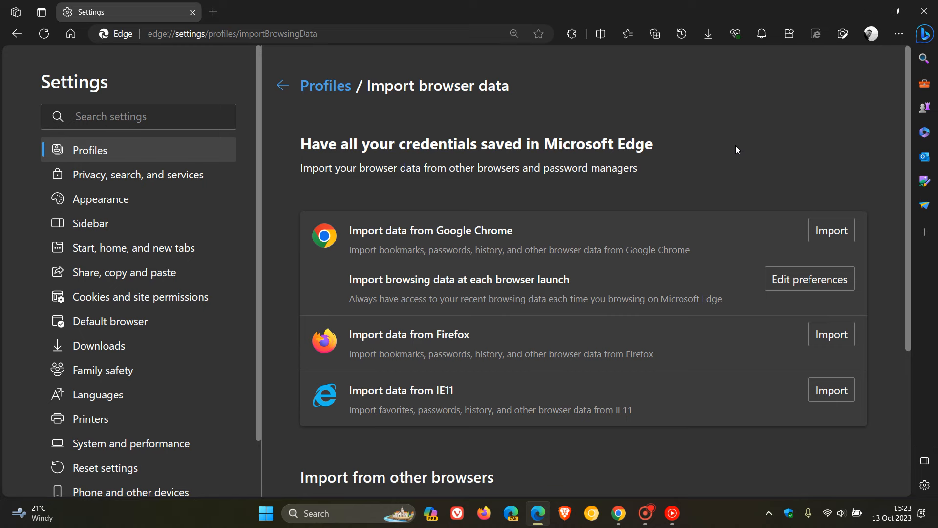
{"action": "left_click", "coordinate": [212, 12]}
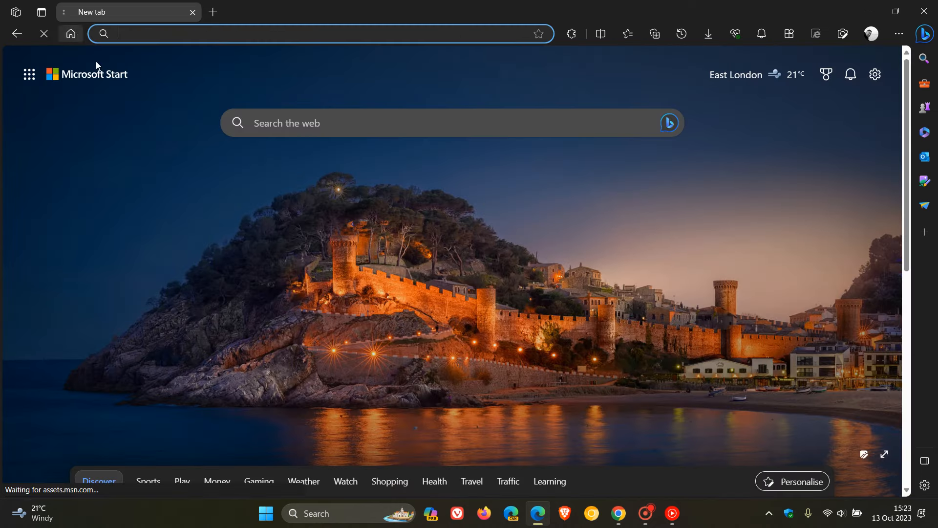